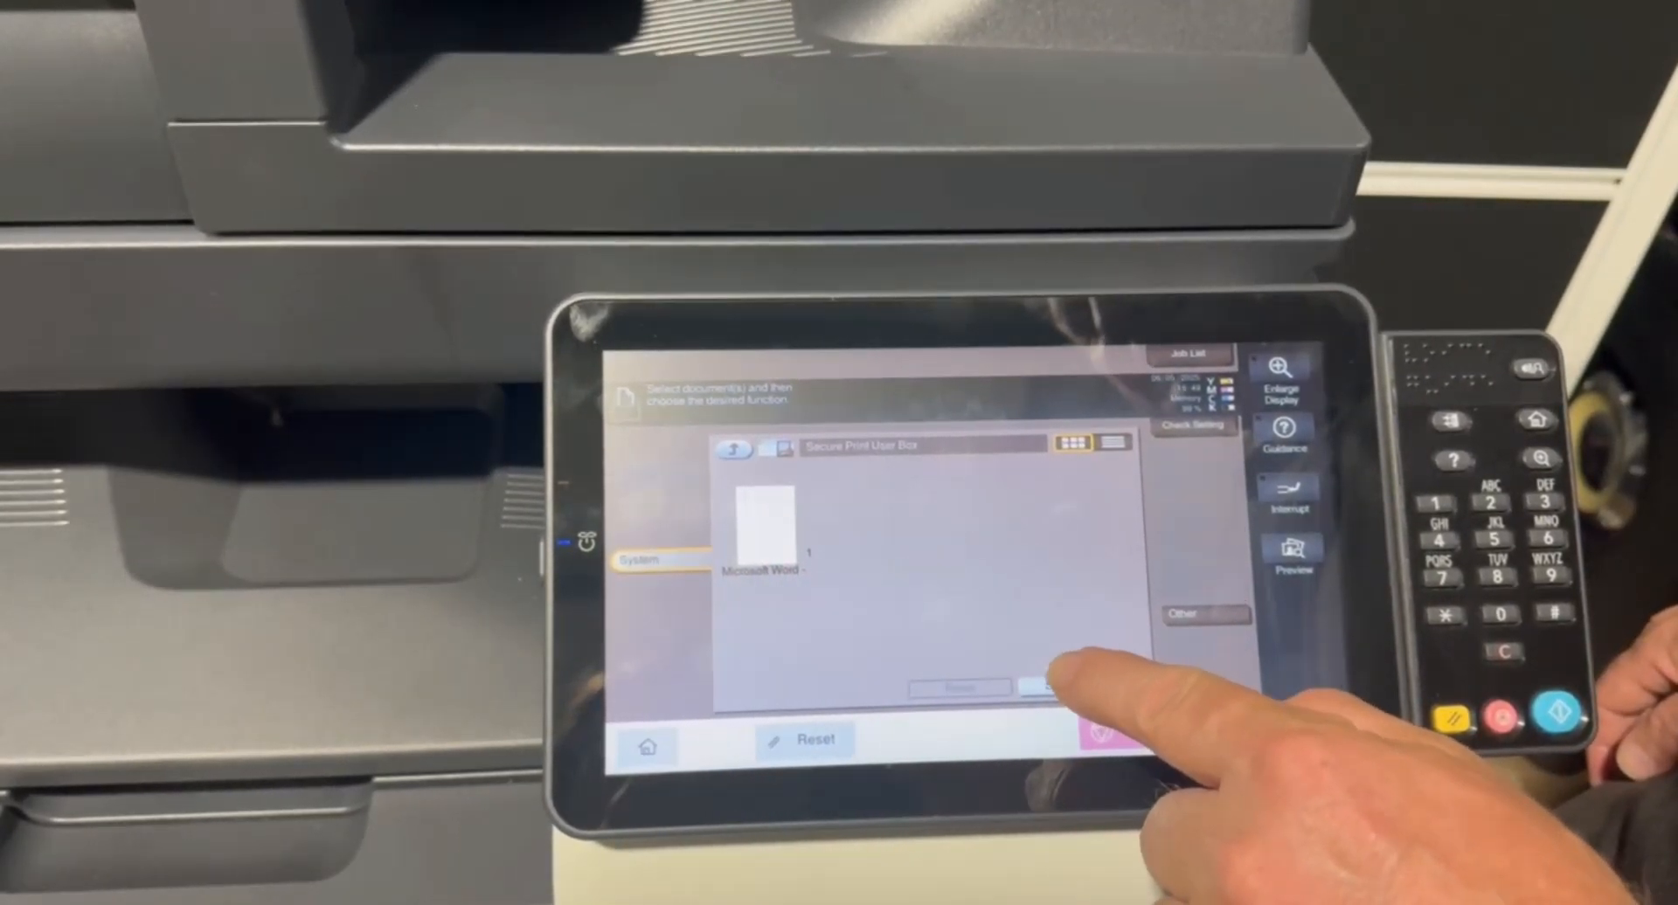
- Select the Microsoft Word document thumbnail in the Secure Print User Box
left_click(760, 550)
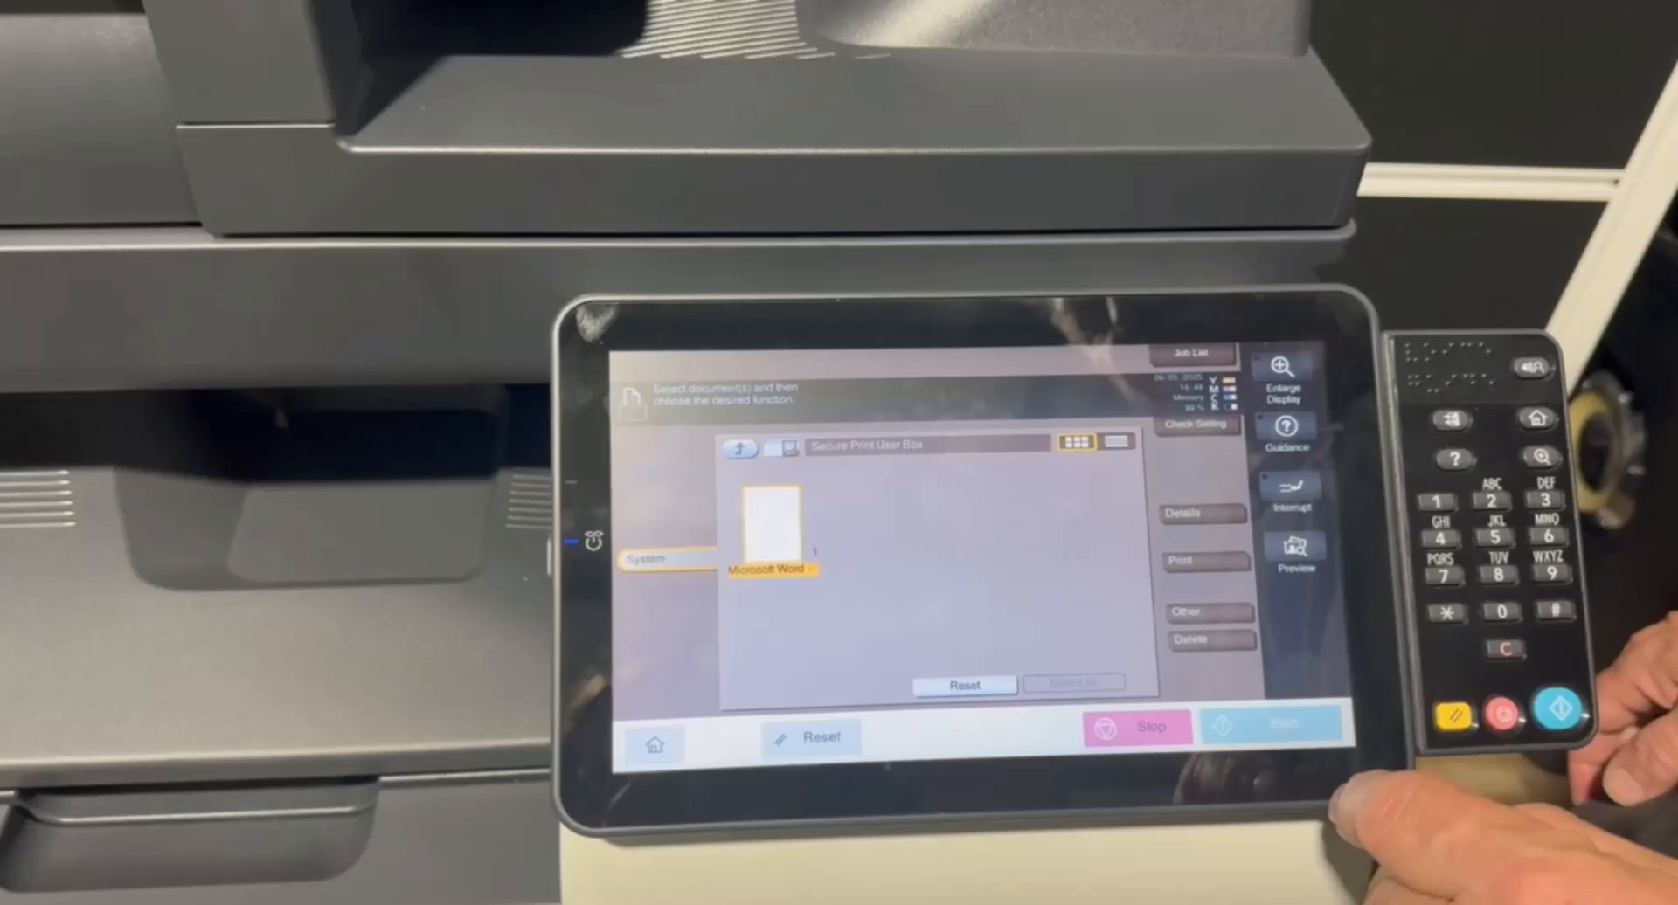